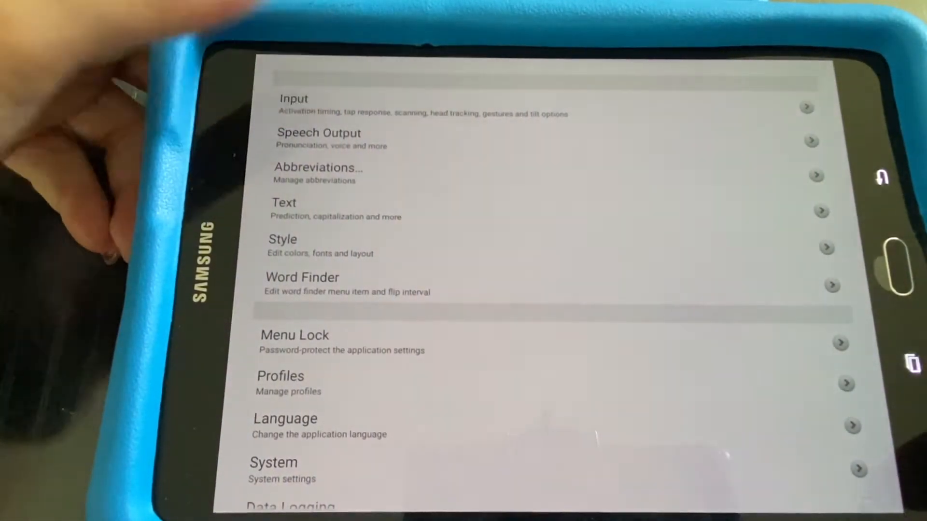
Step: Scroll the Settings list to reach the Input and Scanning options
{"action": "scroll", "scroll_direction": "up", "scroll_amount": 3}
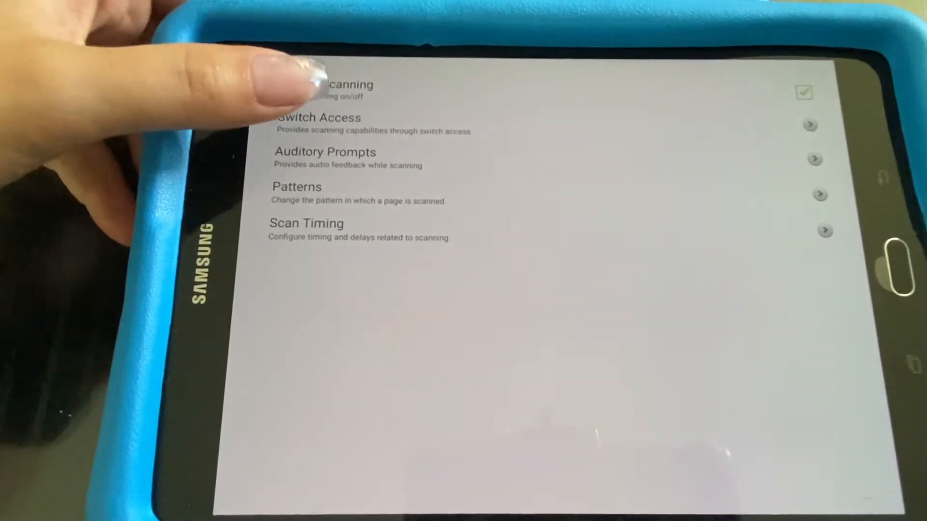
Step: Open Auditory Prompts and reach the Prompt Volume adjuster at mid level
{"action": "left_click", "coordinate": [324, 157]}
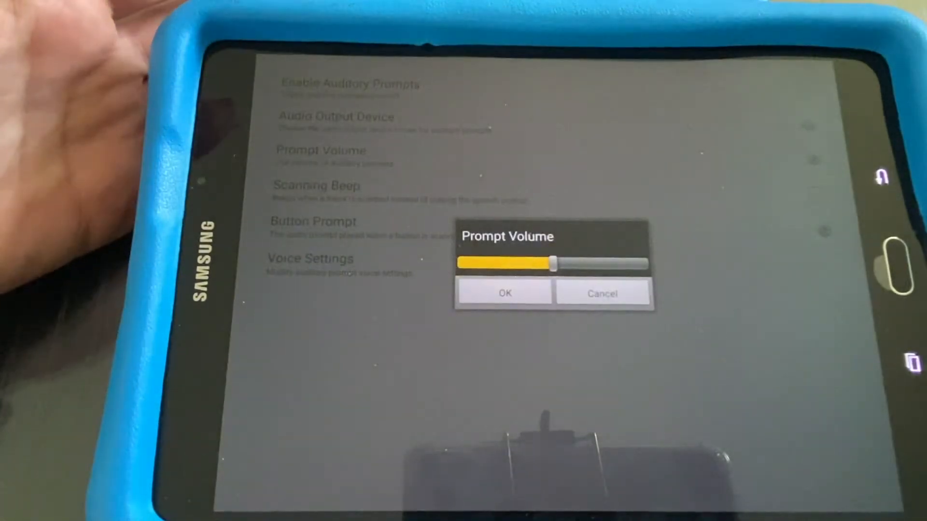
Step: Confirm the prompt volume and choose Ivy (Child, USA) as the prompt voice
{"action": "left_click", "coordinate": [504, 294]}
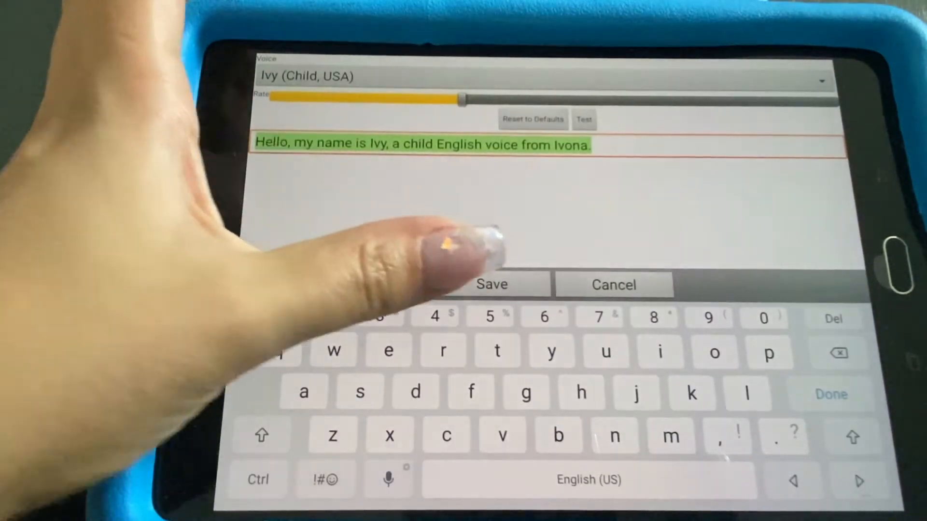
Step: Save the Ivy child prompt voice, recheck it, and save the voice settings again
{"action": "left_click", "coordinate": [492, 284]}
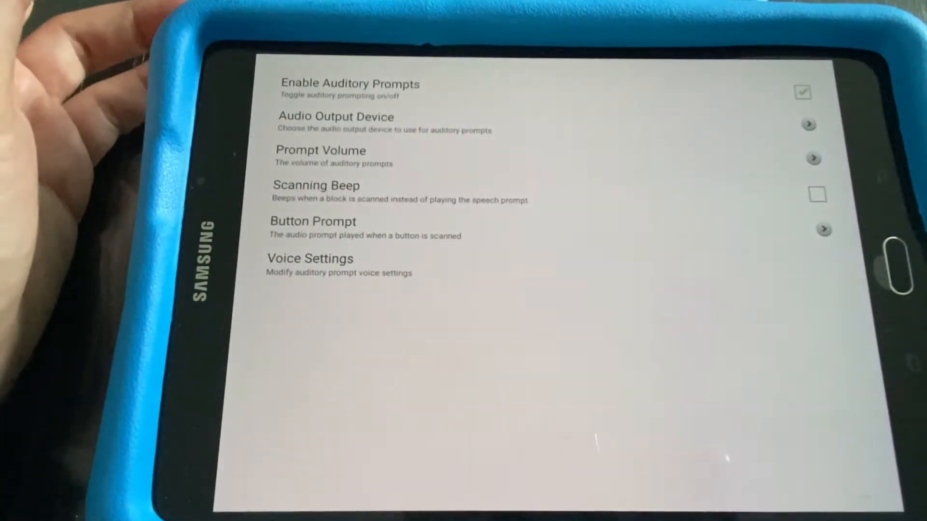
{"action": "left_click", "coordinate": [310, 259]}
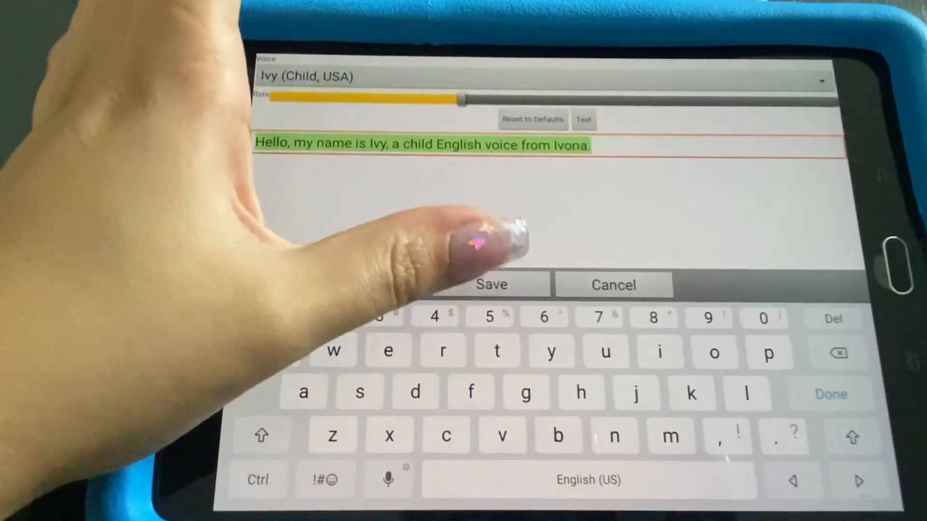
{"action": "left_click", "coordinate": [492, 284]}
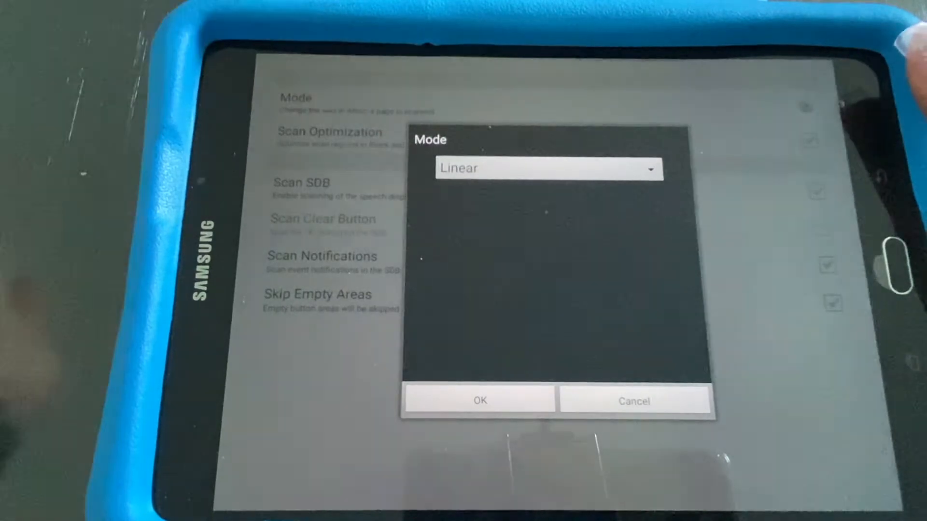
Step: Confirm Linear as the scan pattern mode and return to the main Settings list
{"action": "left_click", "coordinate": [546, 168]}
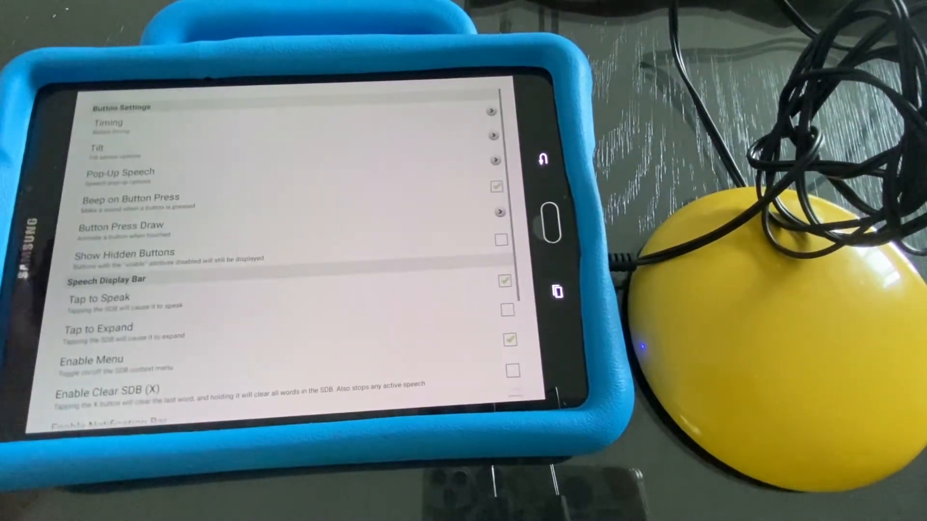
Step: Scroll through settings and exit back to the vocabulary home page
{"action": "scroll", "scroll_direction": "down", "scroll_amount": 3}
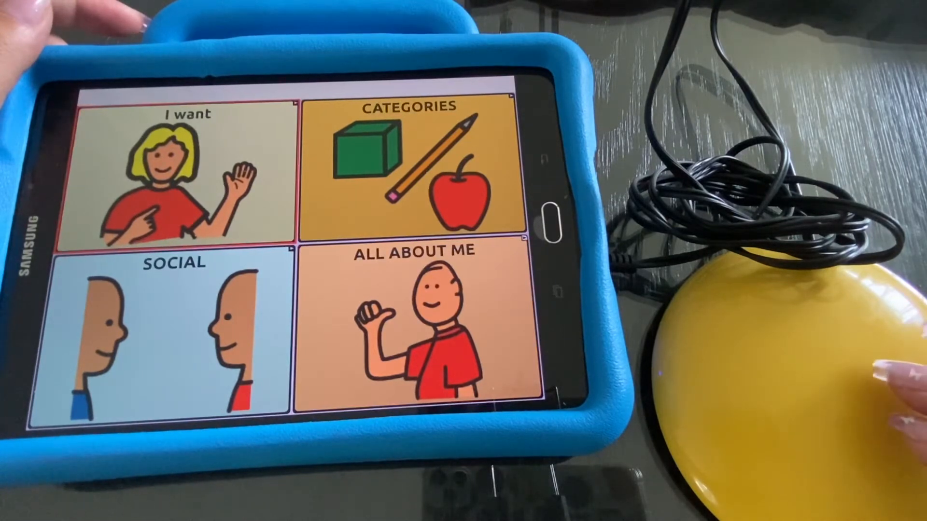
Step: Scan and select I want, play, with, bubbles via the switch, dismissing the Ivona voice error
{"action": "left_click", "coordinate": [184, 175]}
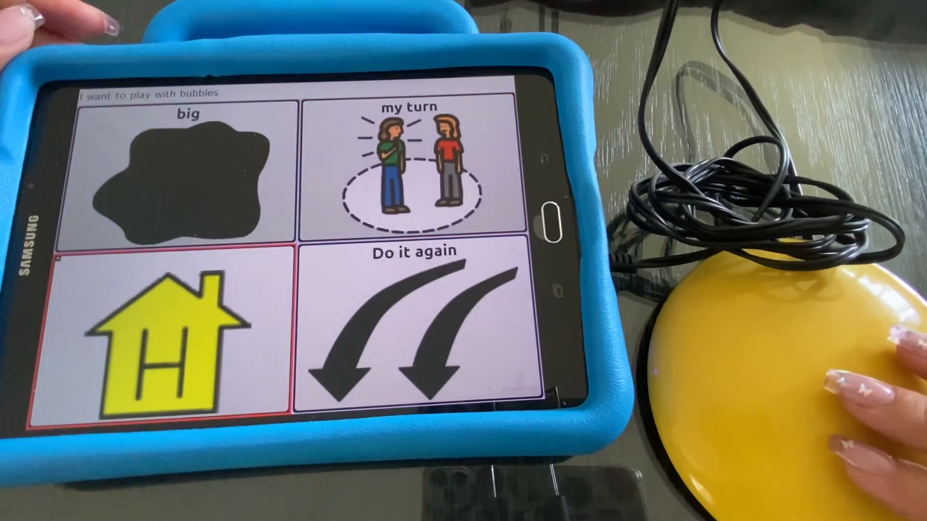
{"action": "left_click", "coordinate": [414, 325]}
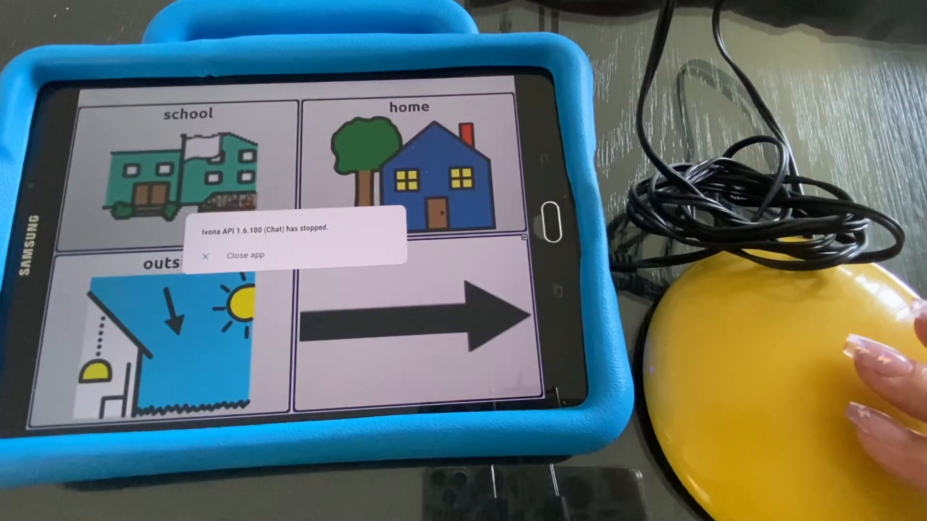
{"action": "left_click", "coordinate": [244, 255]}
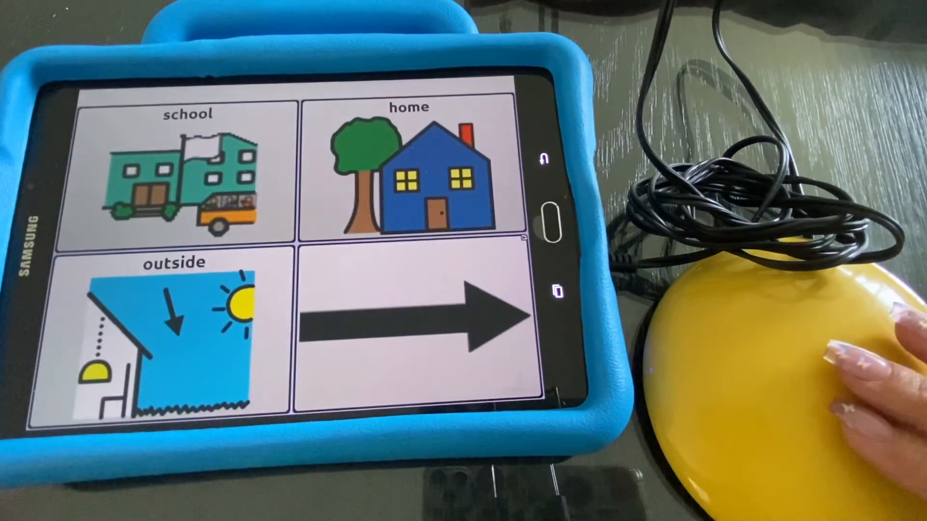